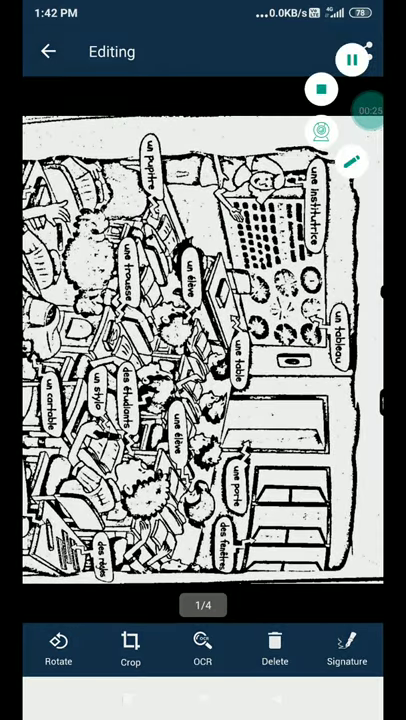
- Start the pen tool and scribble purple lines over the shelves on the picture's right side
left_click(352, 160)
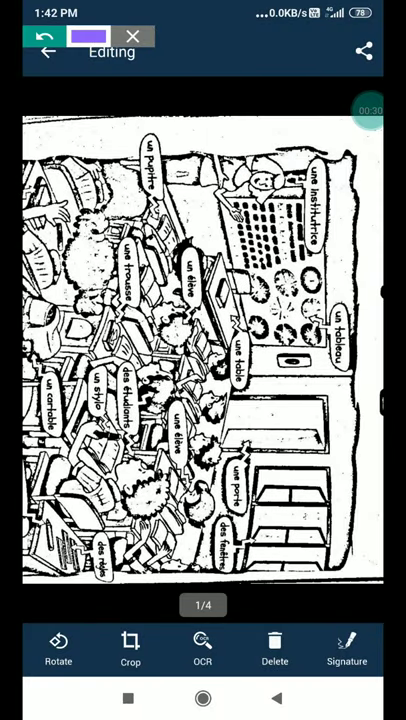
left_click_drag(344, 388, 372, 460)
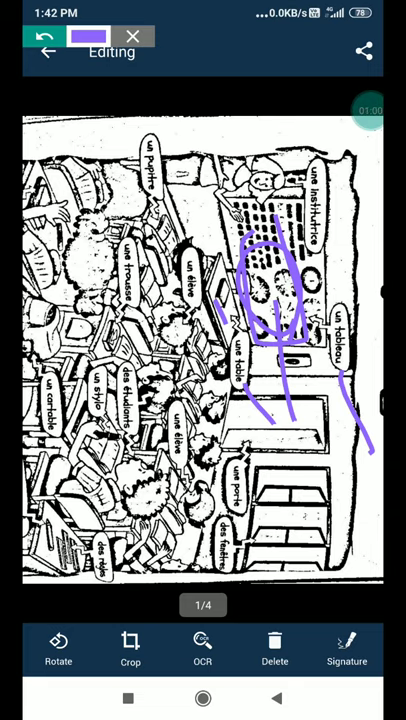
- Add more purple strokes down the bookcase to its bottom
left_click_drag(248, 476, 280, 436)
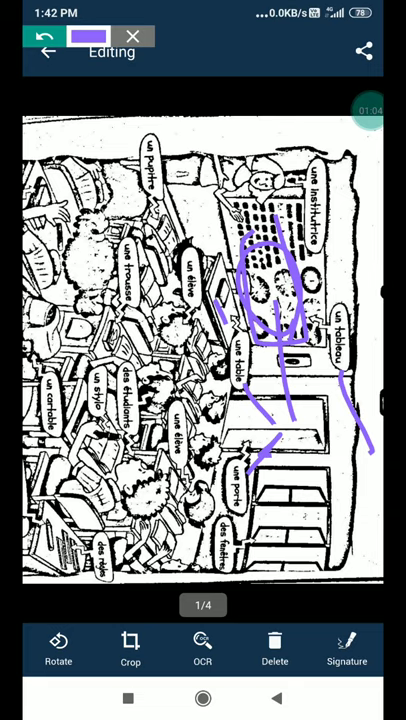
left_click_drag(240, 512, 270, 536)
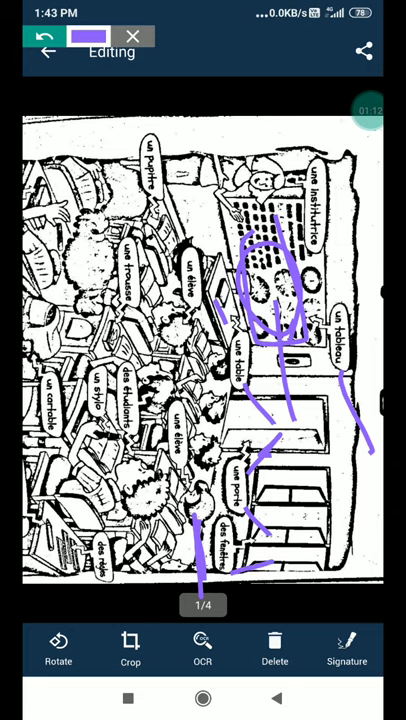
left_click_drag(214, 490, 258, 404)
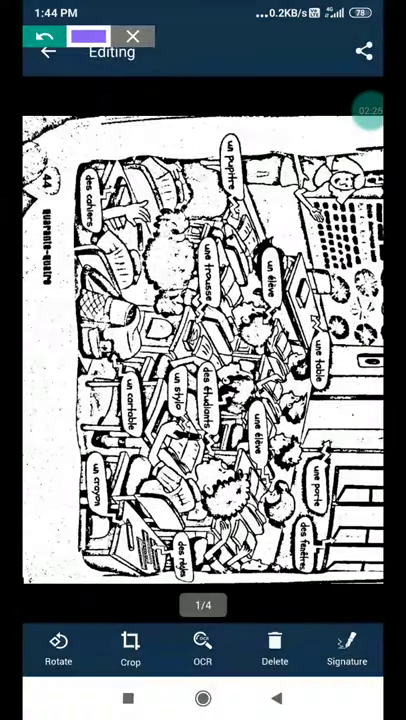
- Circle the left-side speech bubbles in purple, then move to page 2/4 with the articles table
left_click_drag(108, 184, 130, 244)
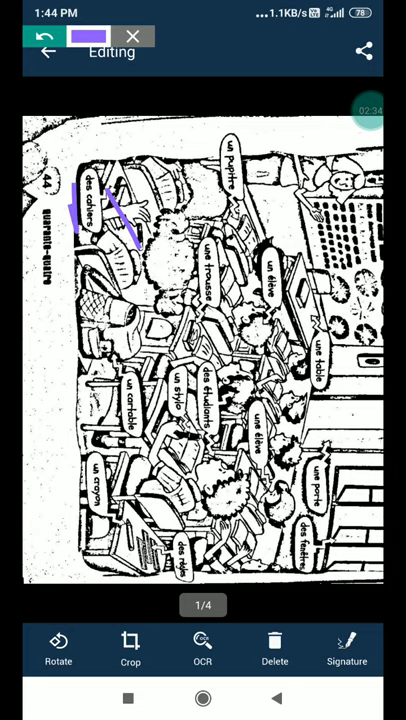
left_click_drag(104, 384, 118, 460)
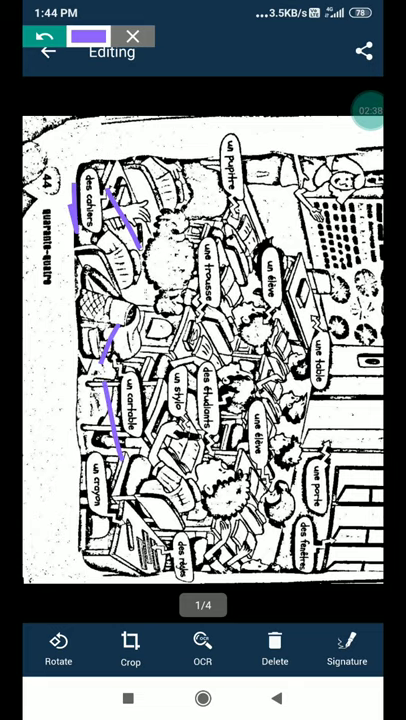
left_click_drag(70, 470, 84, 540)
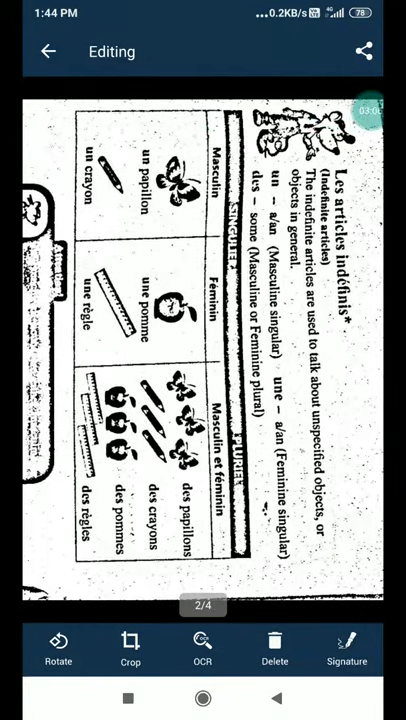
left_click(364, 52)
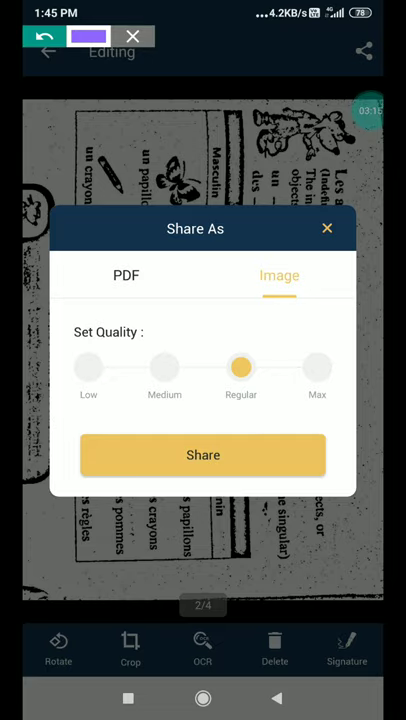
left_click(328, 228)
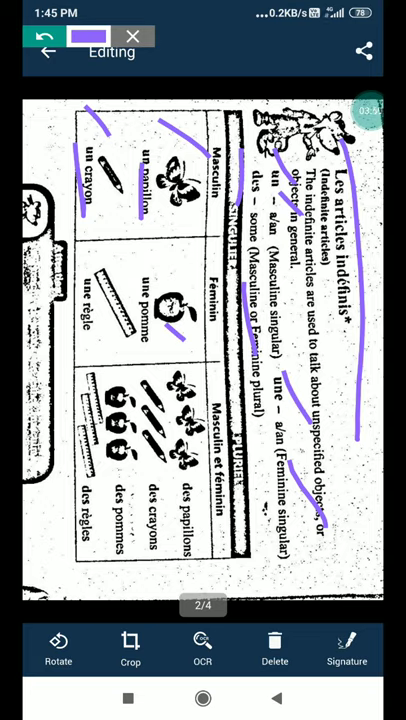
- Draw purple strokes under the headings and example words of the indefinite-articles table
left_click_drag(168, 322, 184, 340)
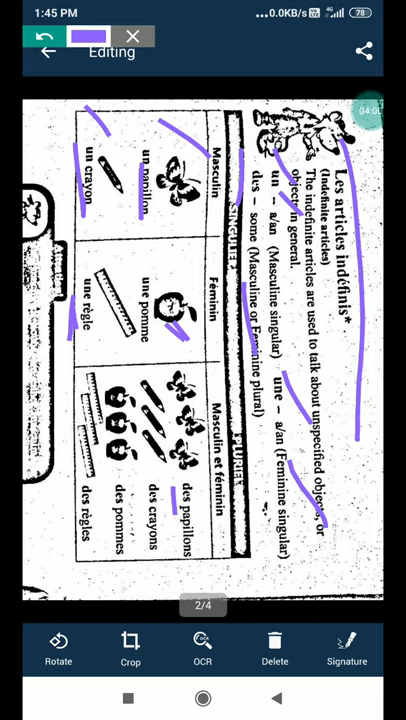
left_click_drag(224, 96, 218, 184)
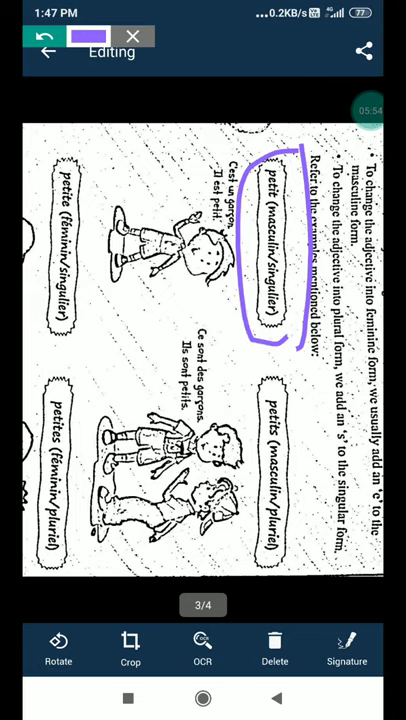
- Circle petite (féminin/singulier) and petit (masculin/singulier) in purple on the adjectives page
left_click_drag(298, 378, 296, 428)
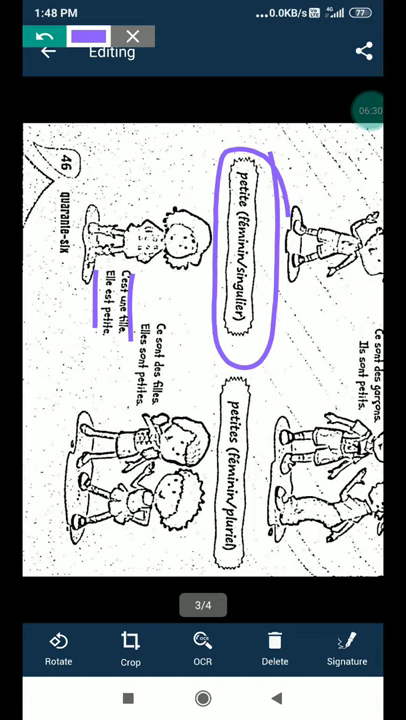
left_click_drag(162, 324, 172, 430)
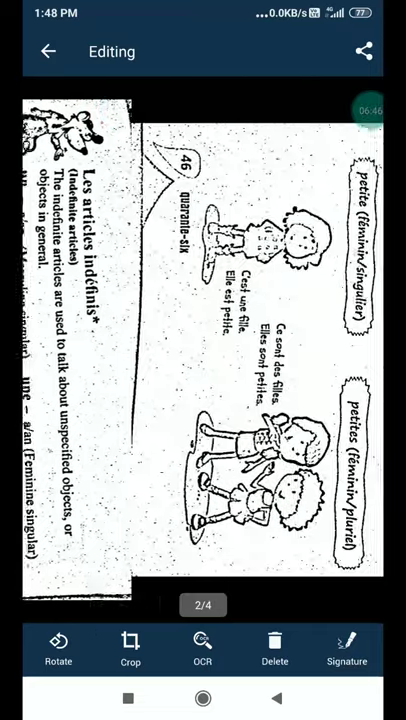
- Swipe to page 4/4, the adjective exceptions table, and start the Signature pen on it
scroll("left", 3)
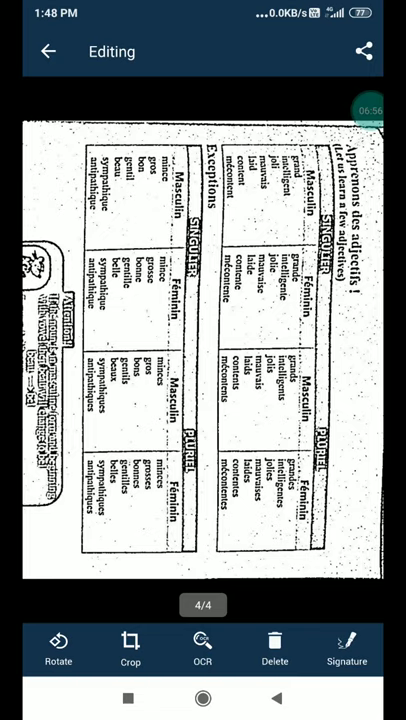
left_click(348, 648)
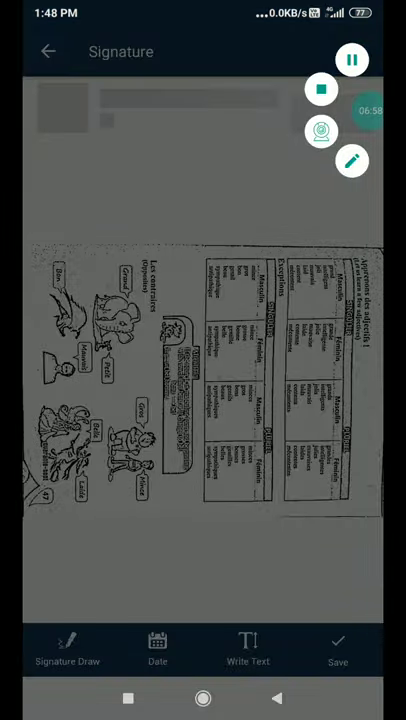